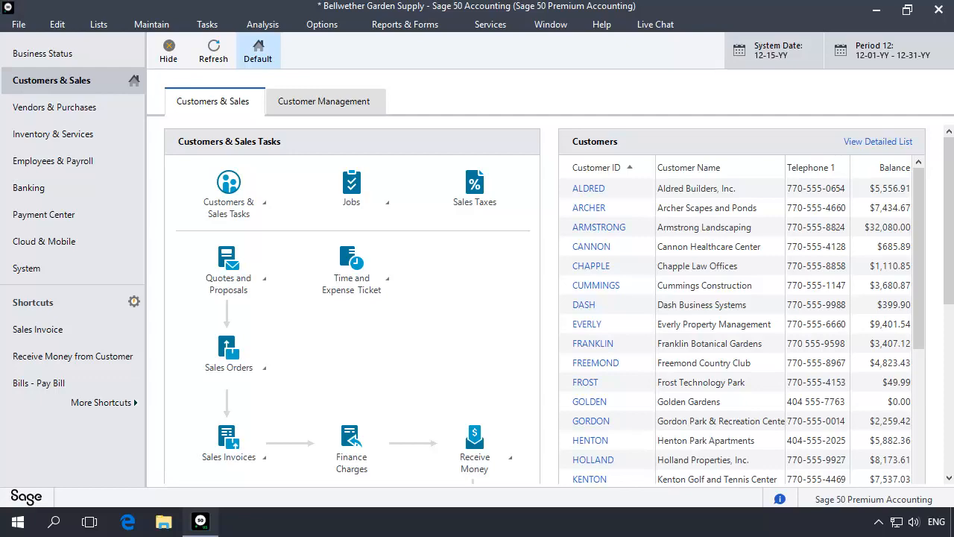
Step: Show the Sales Invoice List with All Transactions, including the closed year's 103 invoices
{"action": "left_click", "coordinate": [38, 330]}
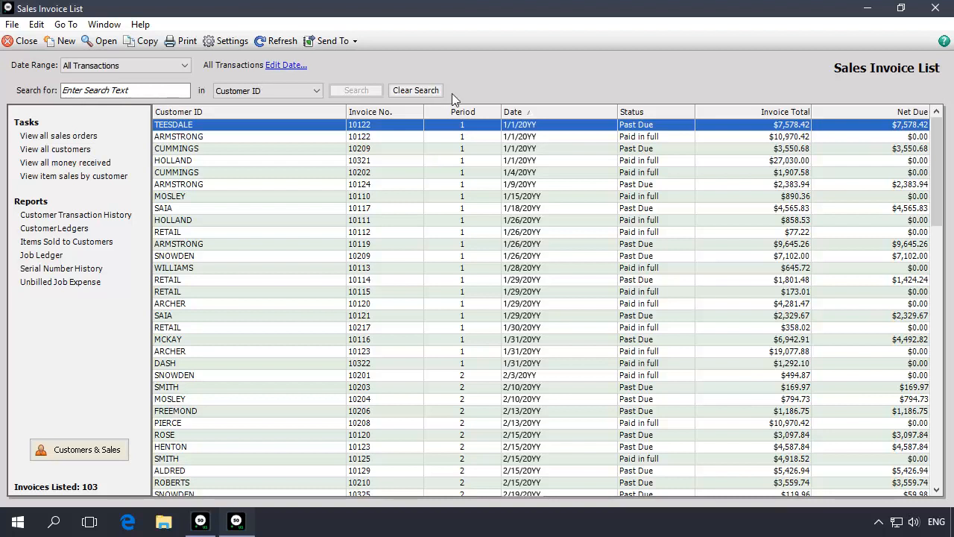
Step: Review invoice 10122 for Teesdale Real Estate, then go to the Accounts Receivable reports
{"action": "double_click", "coordinate": [173, 125]}
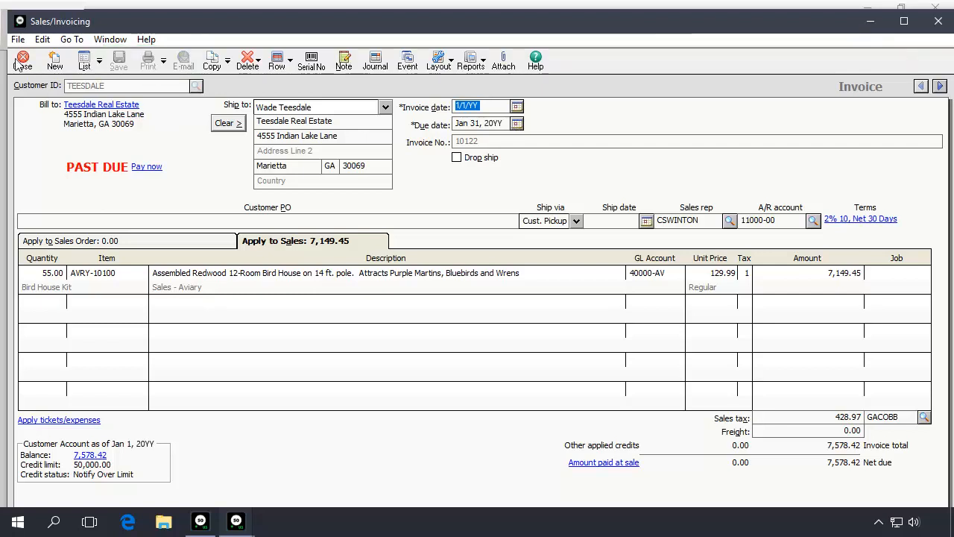
{"action": "left_click", "coordinate": [471, 60]}
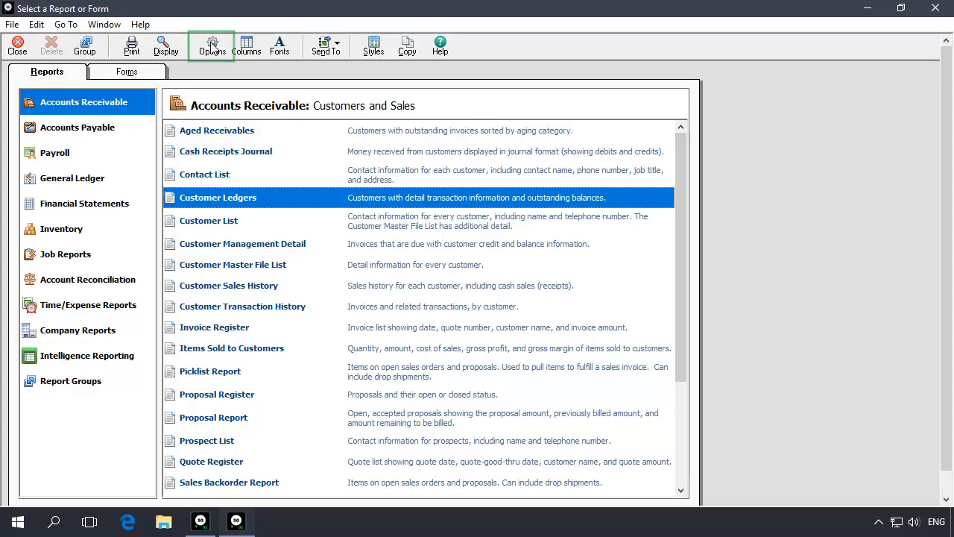
Step: Run the Customer Ledgers report with From date Jan 1, 20YY through Dec 31, 20YY
{"action": "left_click", "coordinate": [212, 45]}
{"action": "type", "text": "0101YY"}
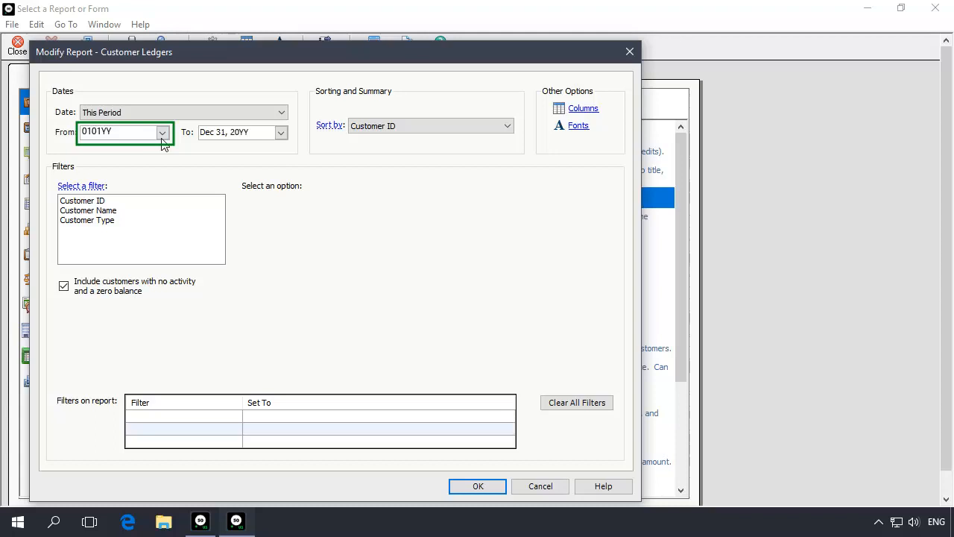
{"action": "mouse_move", "coordinate": [284, 246]}
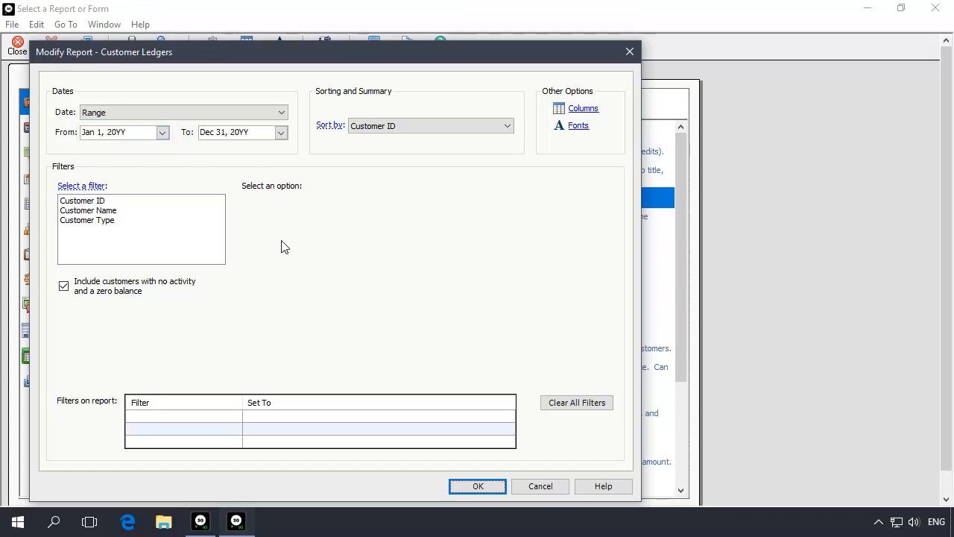
{"action": "left_click", "coordinate": [477, 486]}
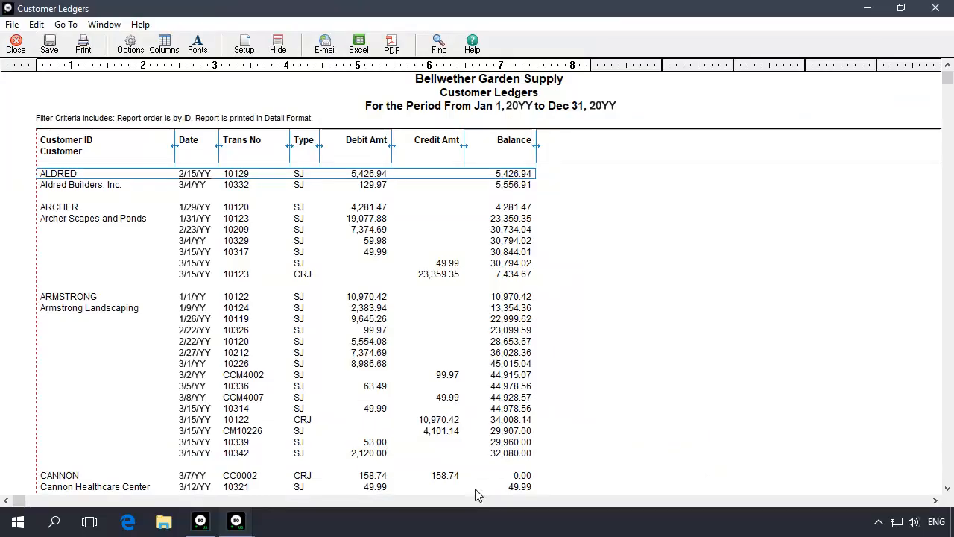